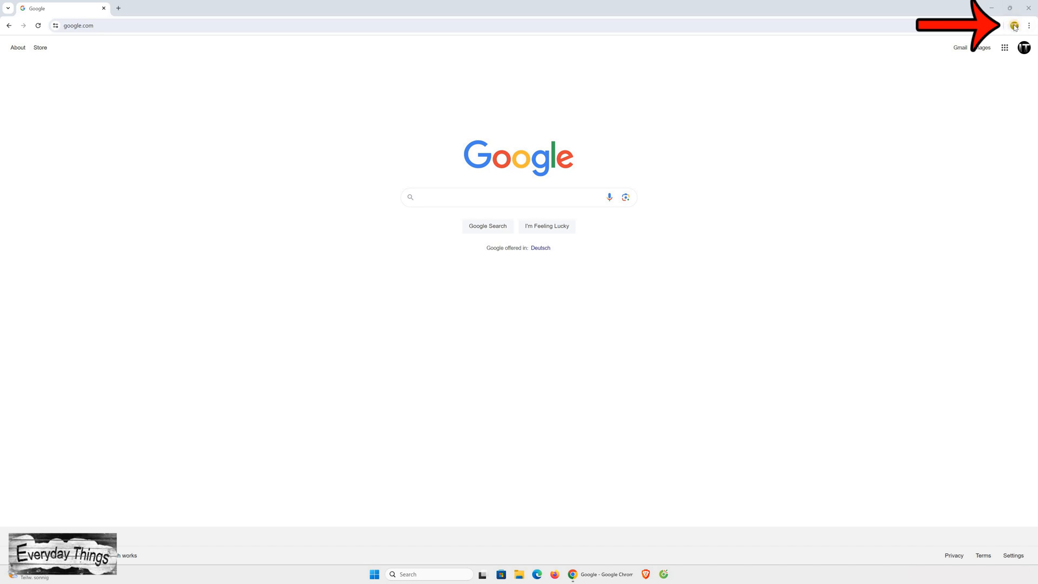
Step: Open the Person 1 profile menu from the avatar beside the address bar
{"action": "left_click", "coordinate": [1014, 25]}
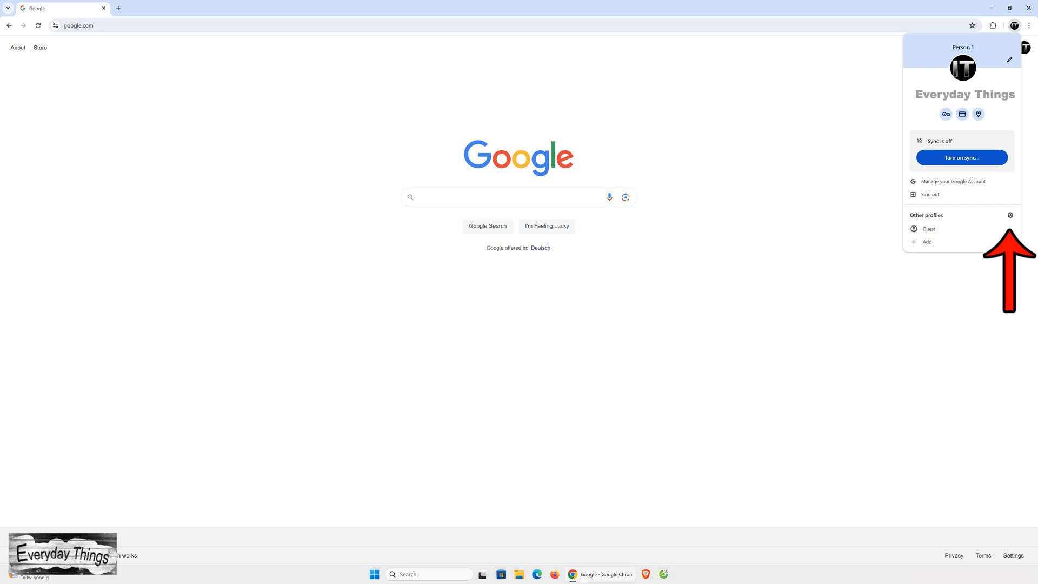
{"action": "mouse_move", "coordinate": [1003, 222]}
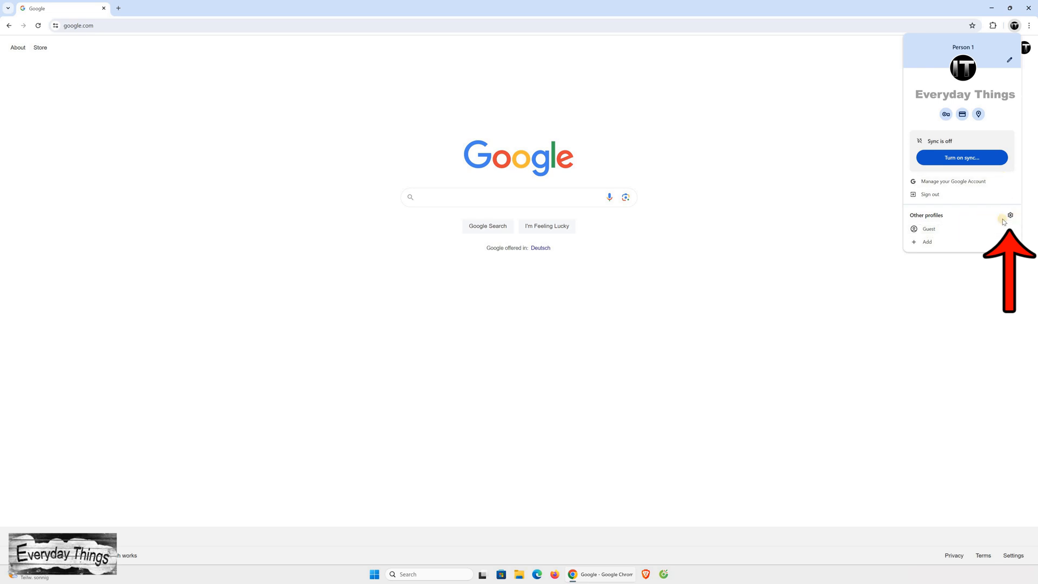
{"action": "mouse_move", "coordinate": [985, 216]}
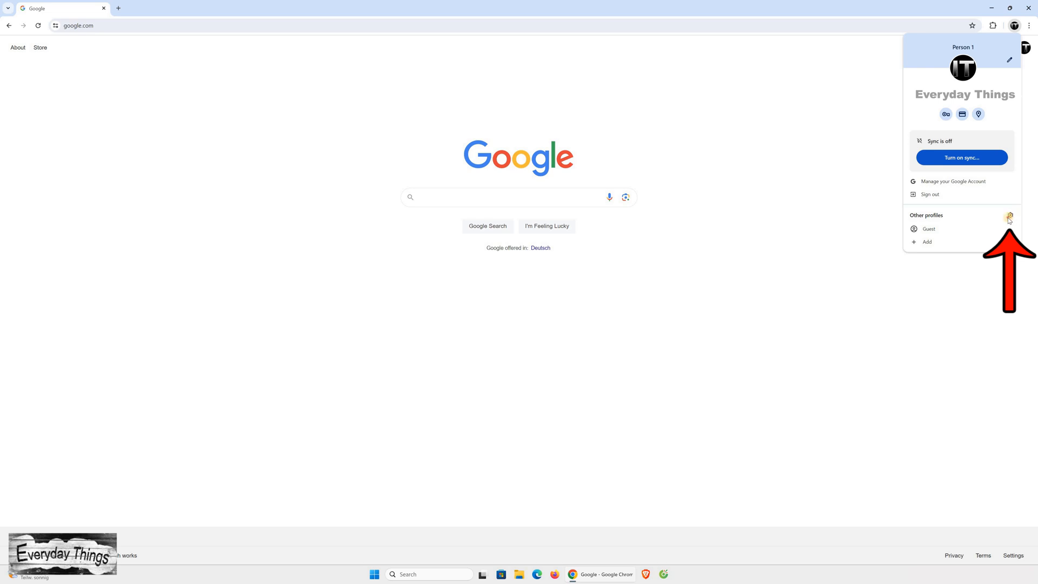
Step: Open the Chrome profile manager and show the Person 1 card's Edit and Delete options
{"action": "left_click", "coordinate": [1008, 219]}
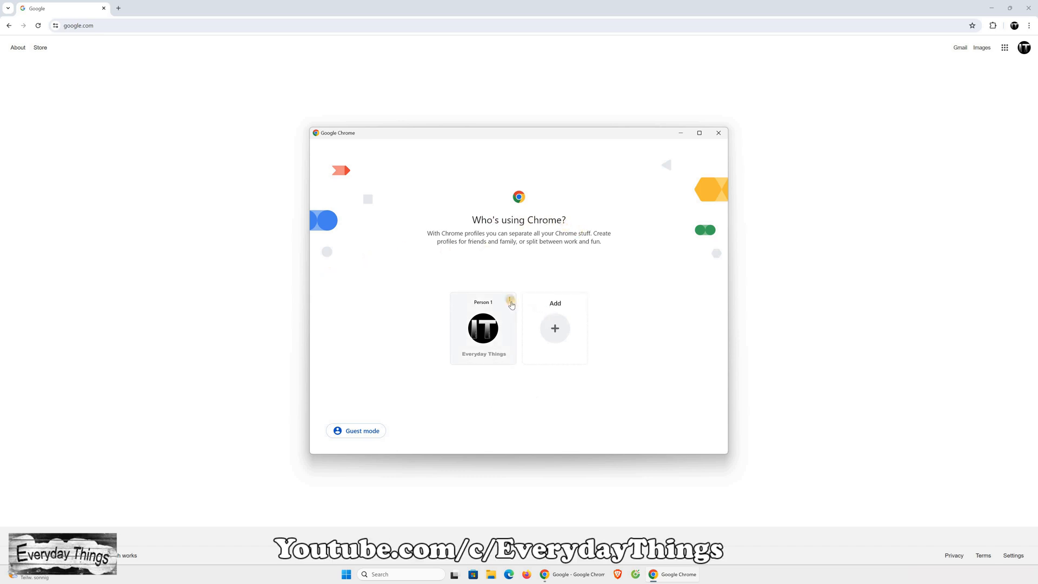
{"action": "left_click", "coordinate": [510, 301]}
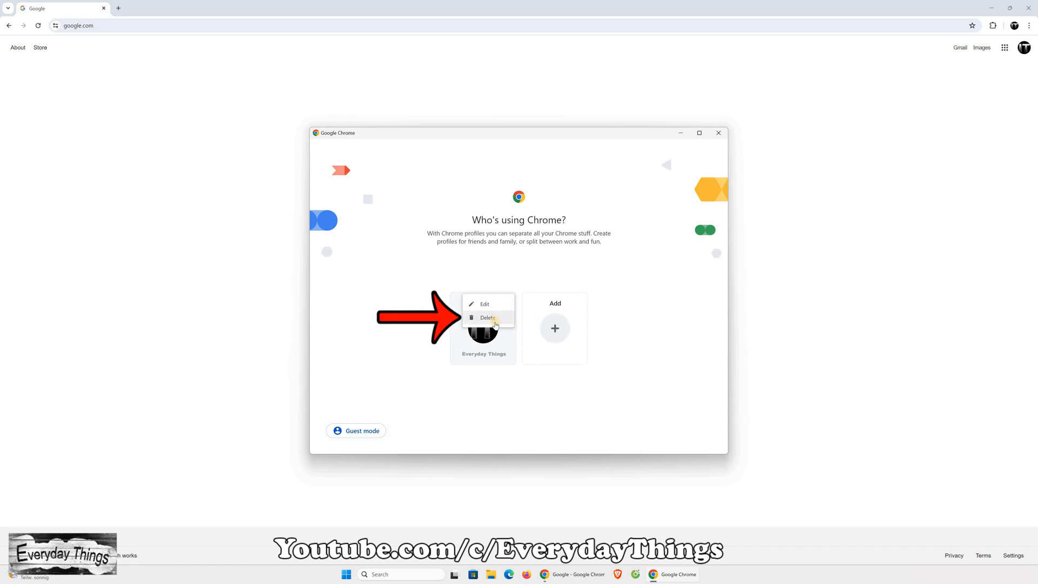
Step: Delete Person 1 and confirm removing its data, reopening as signed-out Person 2
{"action": "left_click", "coordinate": [487, 318]}
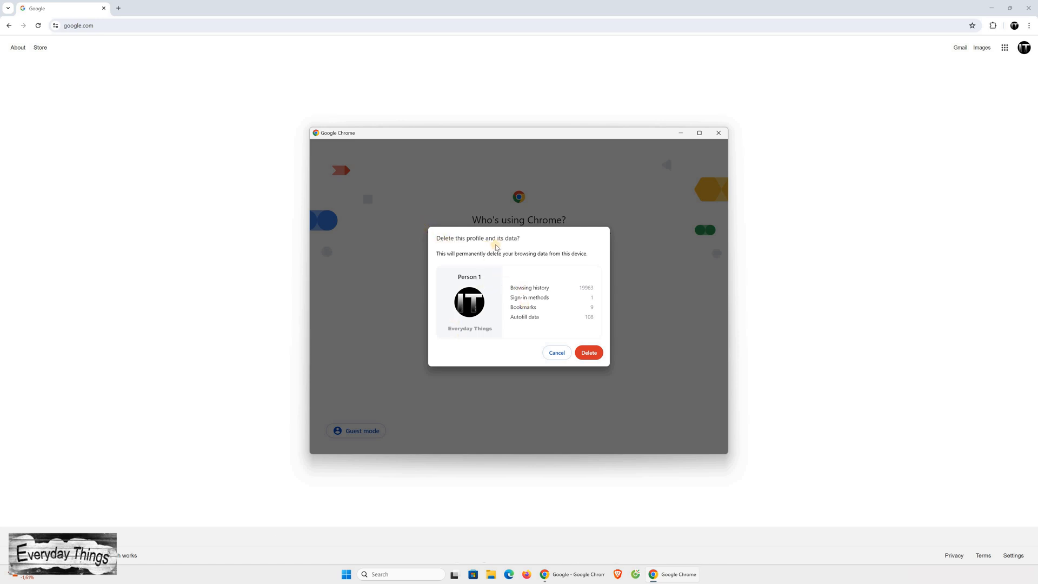
{"action": "mouse_move", "coordinate": [506, 258]}
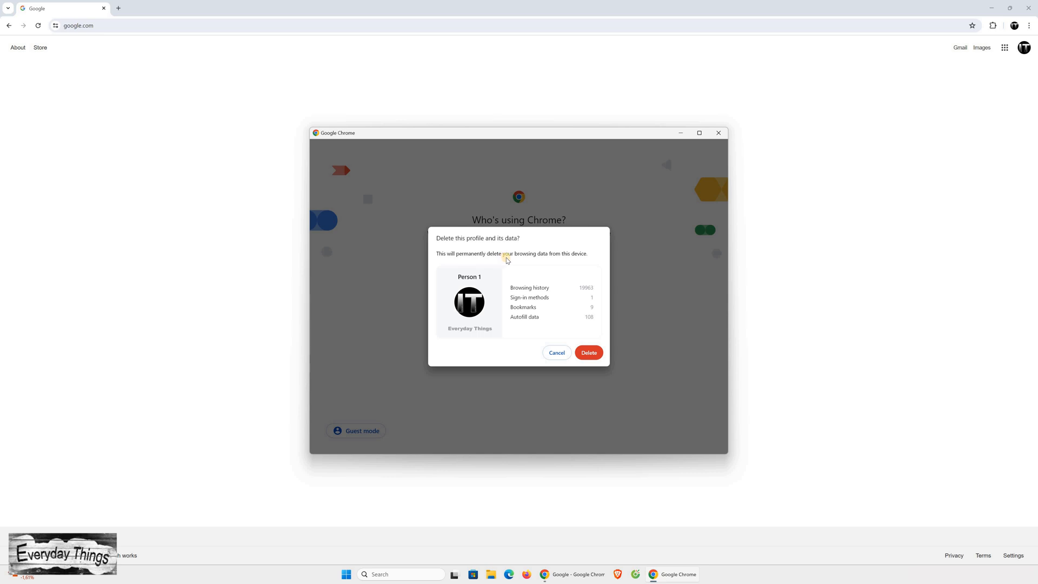
{"action": "mouse_move", "coordinate": [475, 276]}
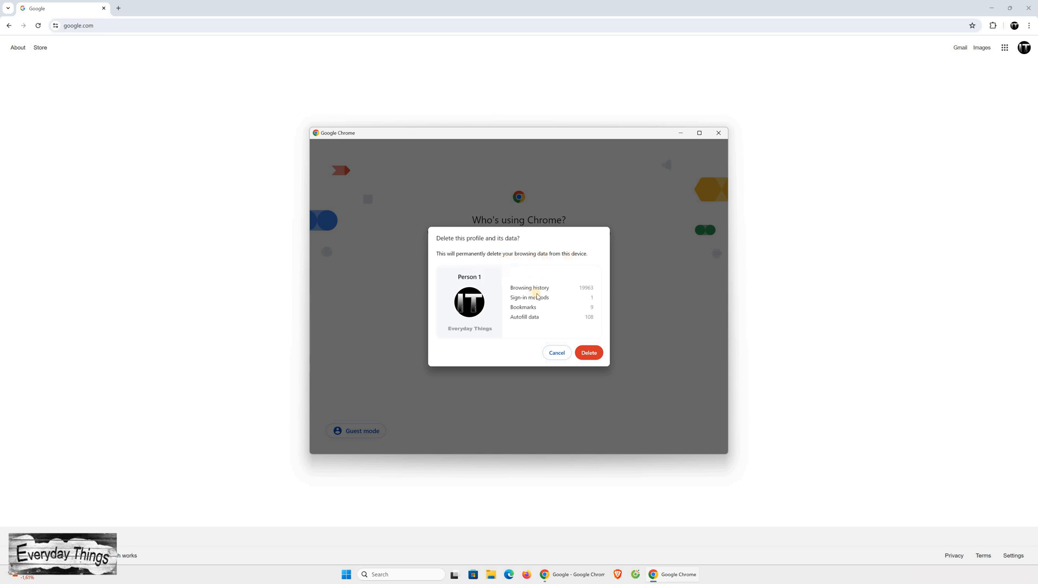
{"action": "mouse_move", "coordinate": [605, 320]}
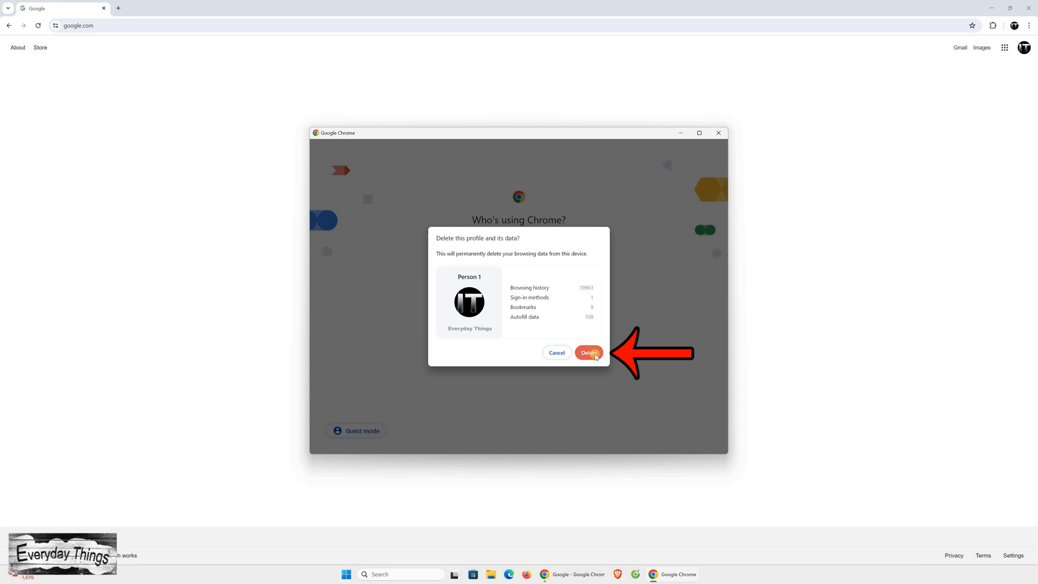
{"action": "left_click", "coordinate": [587, 352]}
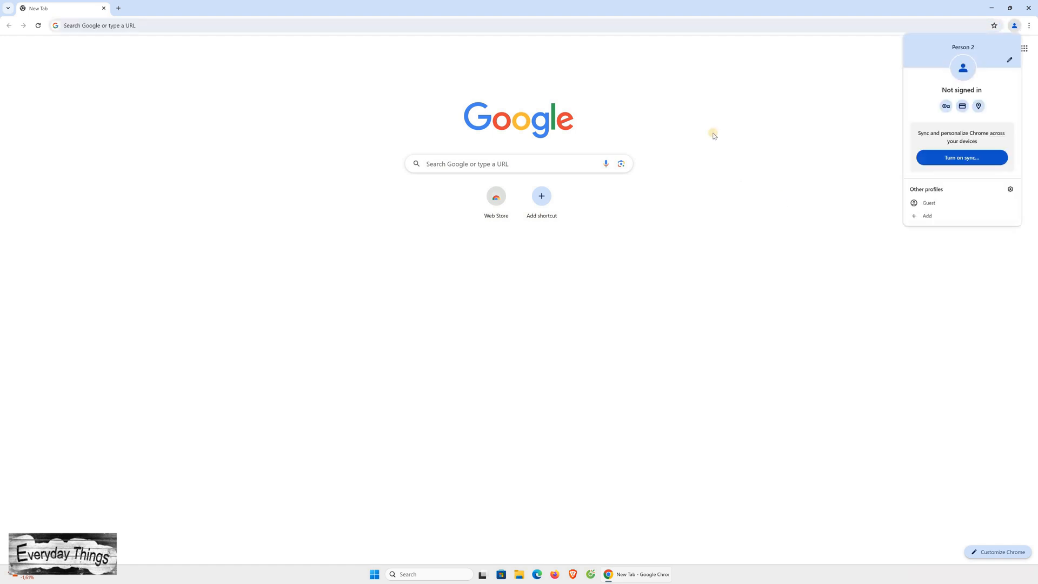